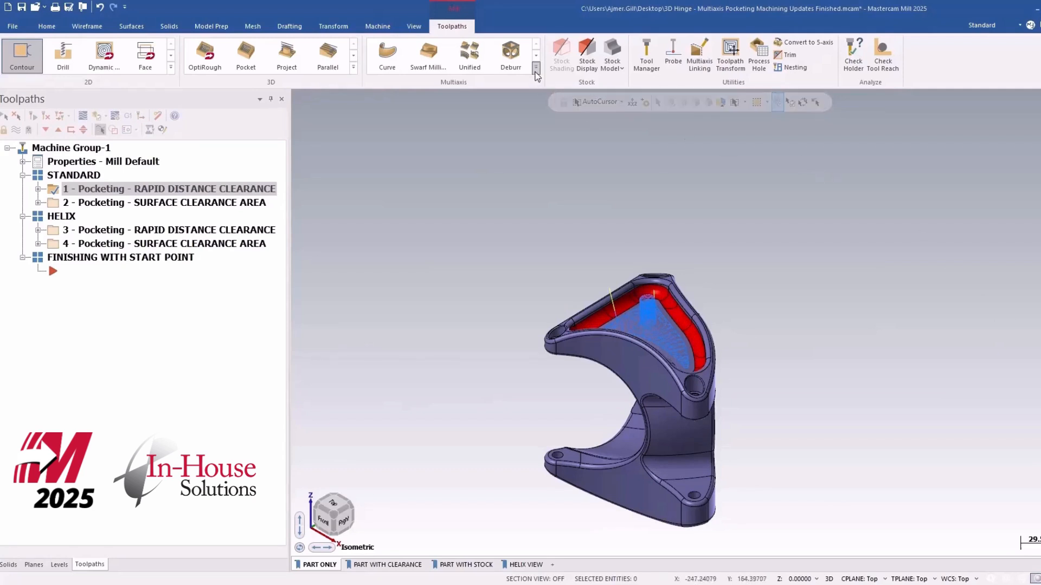
Backplot operation 1 to watch the bull-nosed endmill enter the hinge pocket.
click(535, 69)
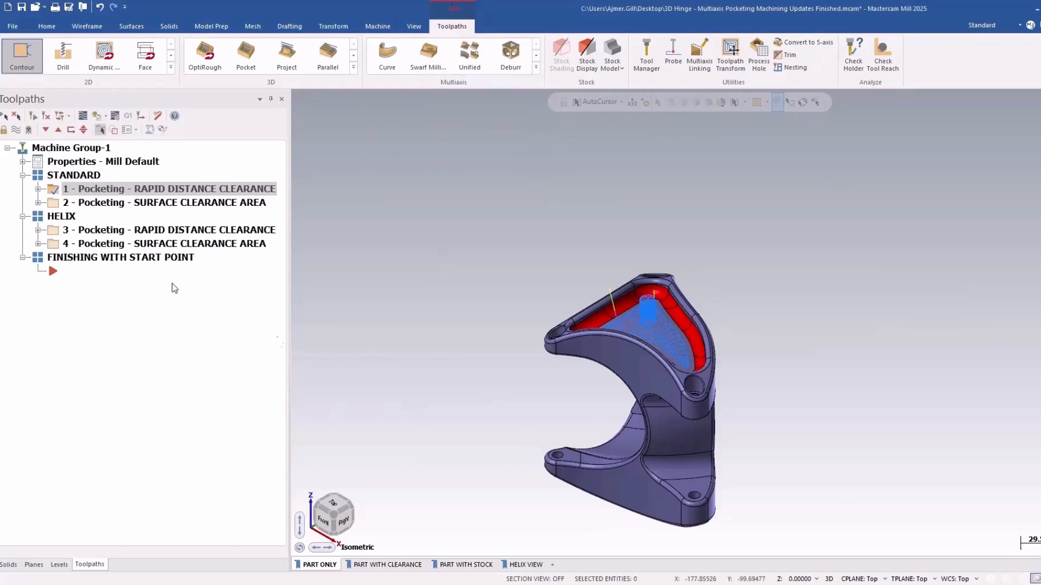
click(39, 188)
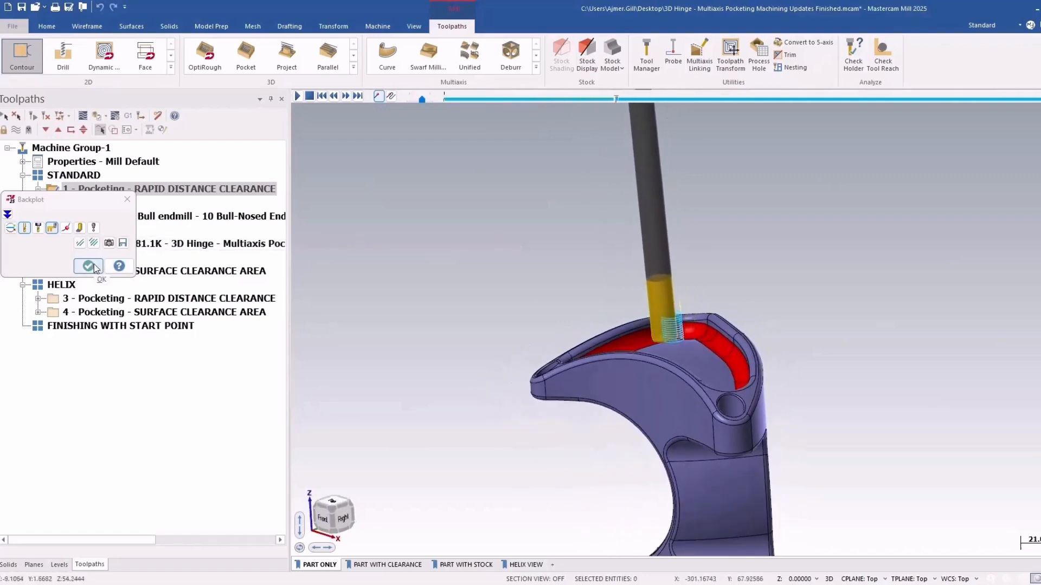
Close the backplot and review operation 1's Linking page with its 20 mm rapid distance.
click(88, 267)
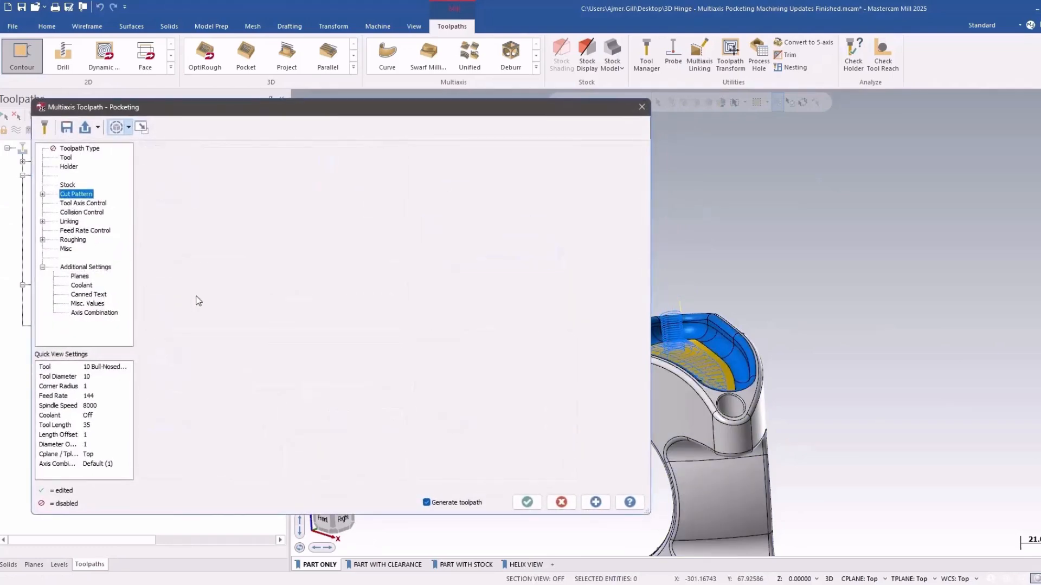
click(69, 221)
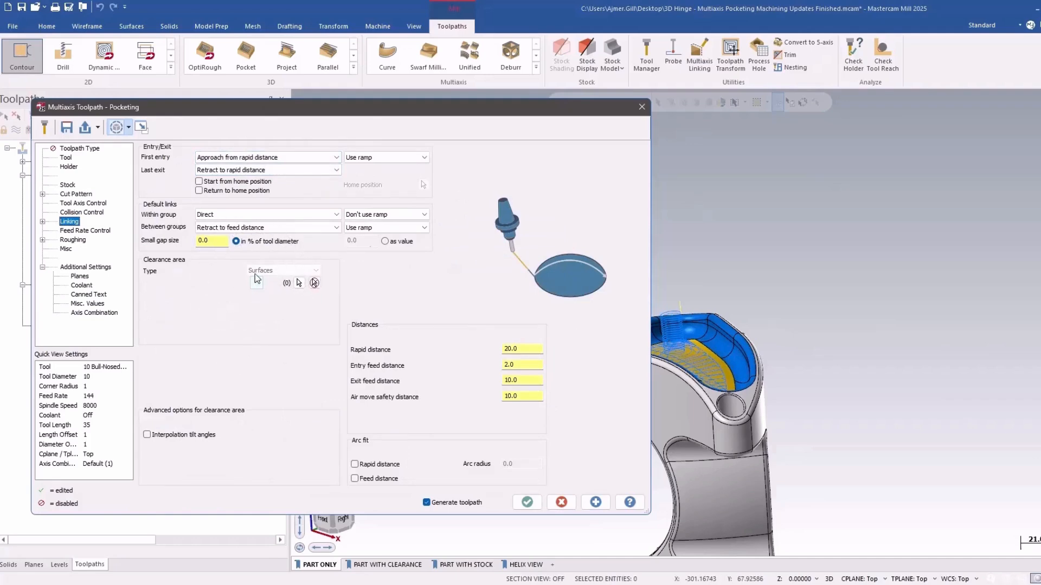
click(527, 502)
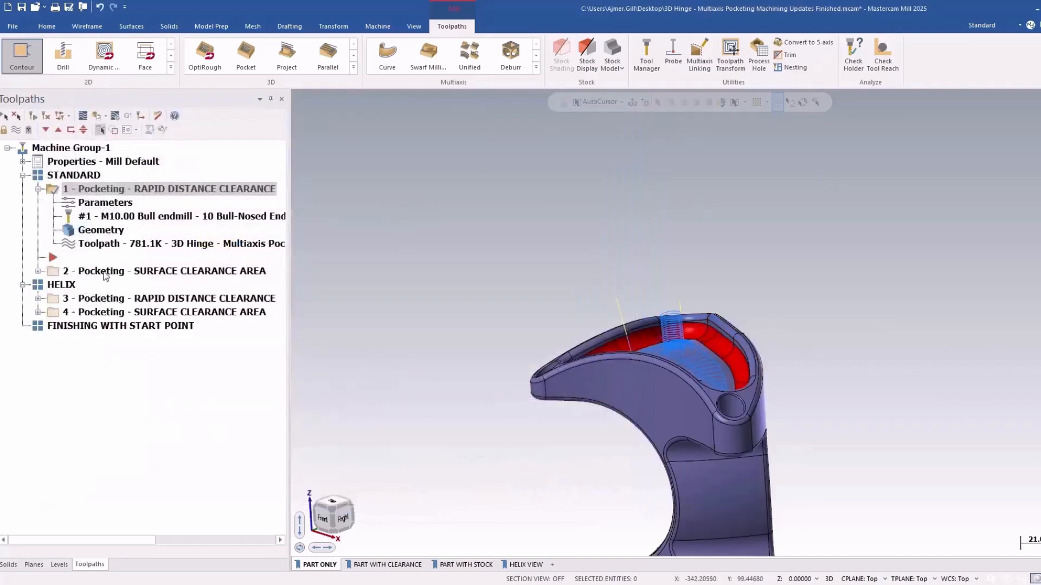
Show operation 2 alone with the PART WITH CLEARANCE level set and orbit to its clearance surface.
click(163, 271)
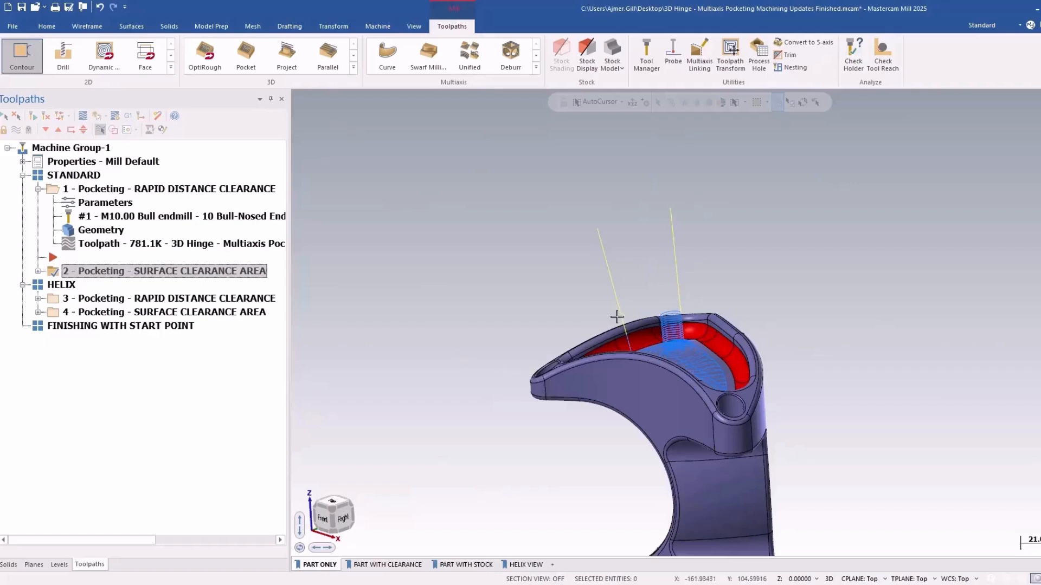
click(169, 189)
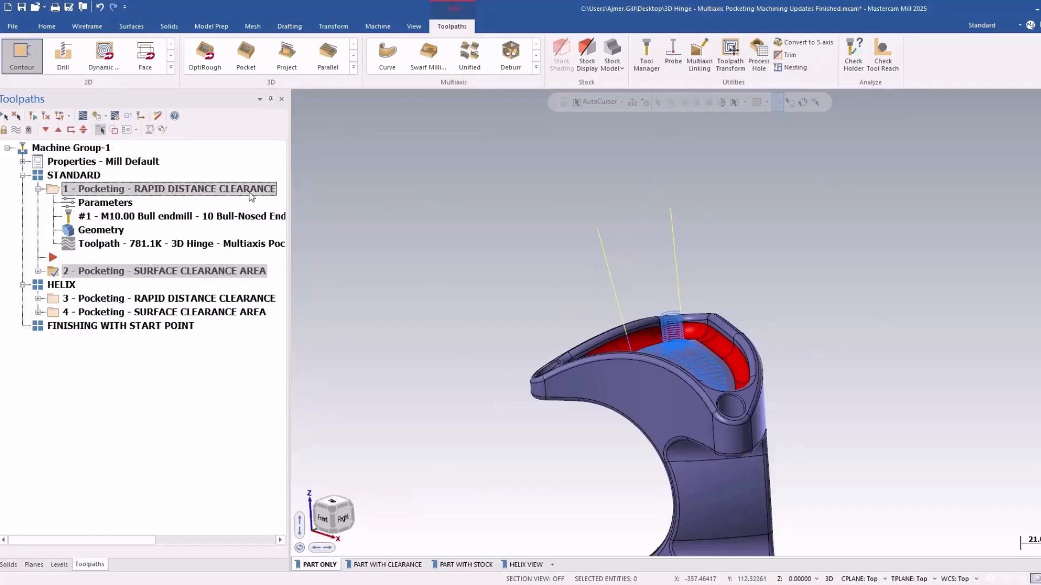
click(165, 271)
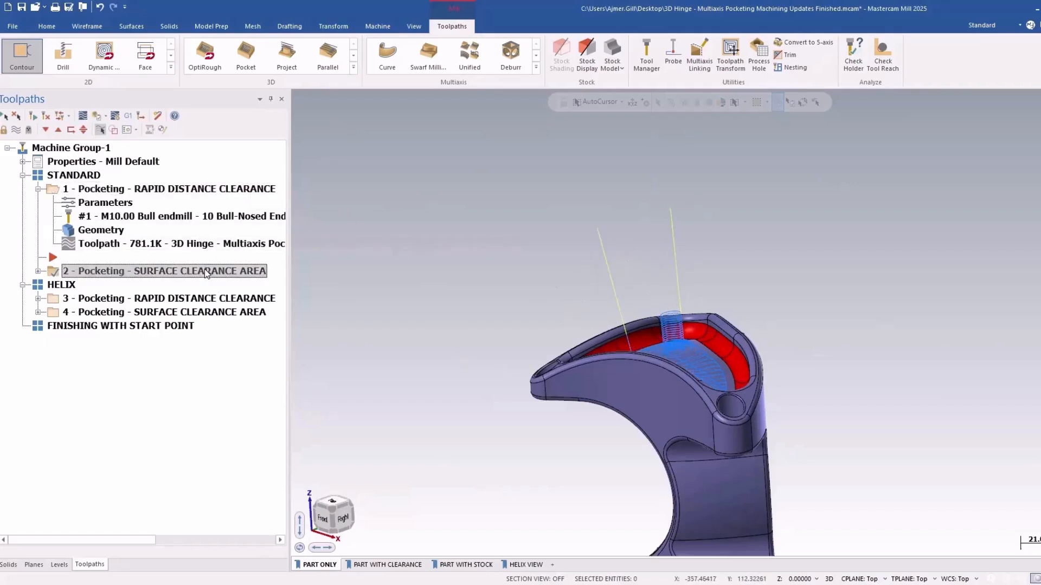
click(386, 565)
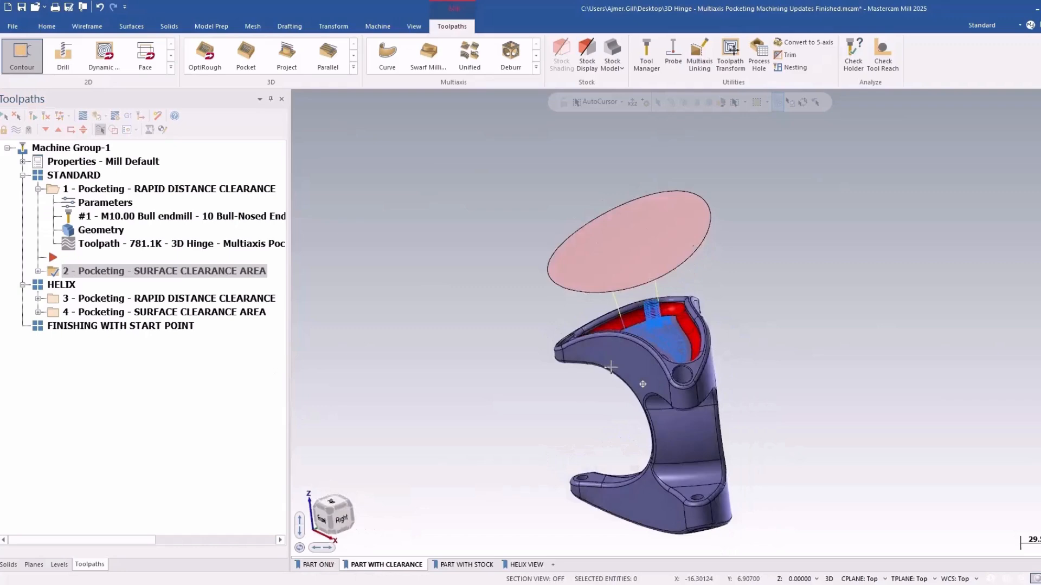
drag(643, 383, 597, 253)
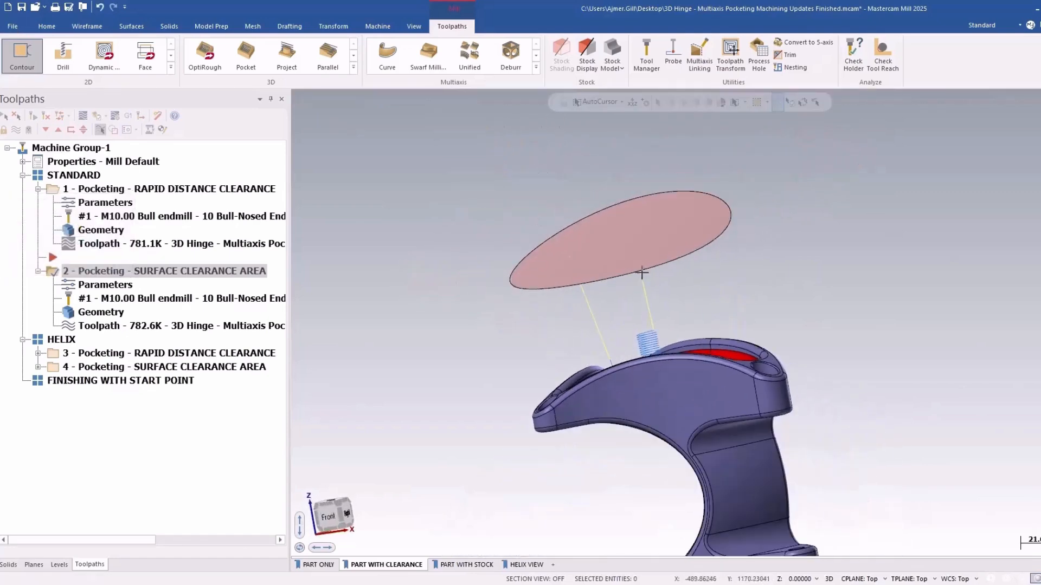
Dynamically rotate the clearance surface to a tilted orientation above the hinge.
click(332, 26)
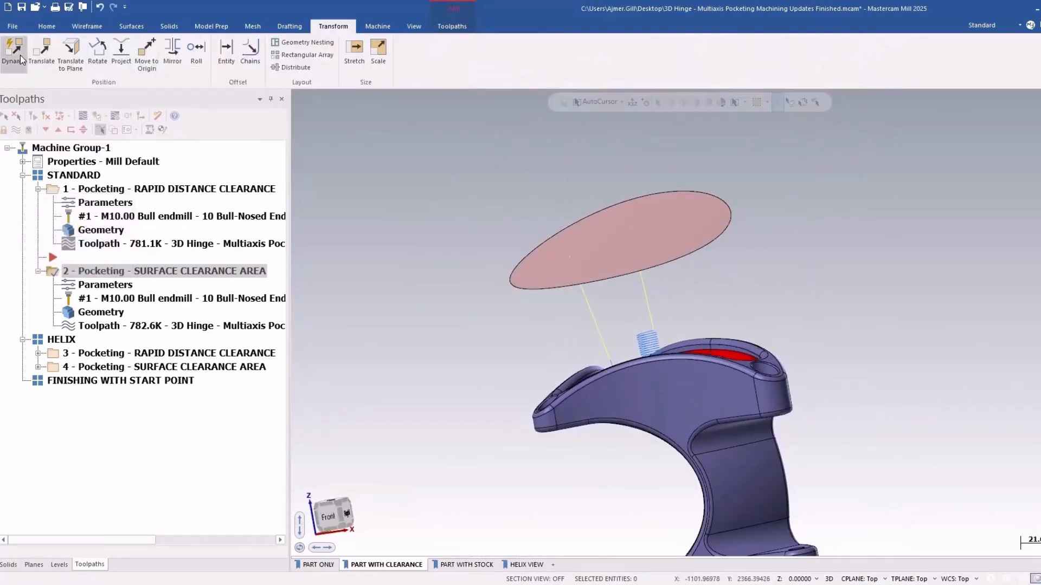
click(13, 54)
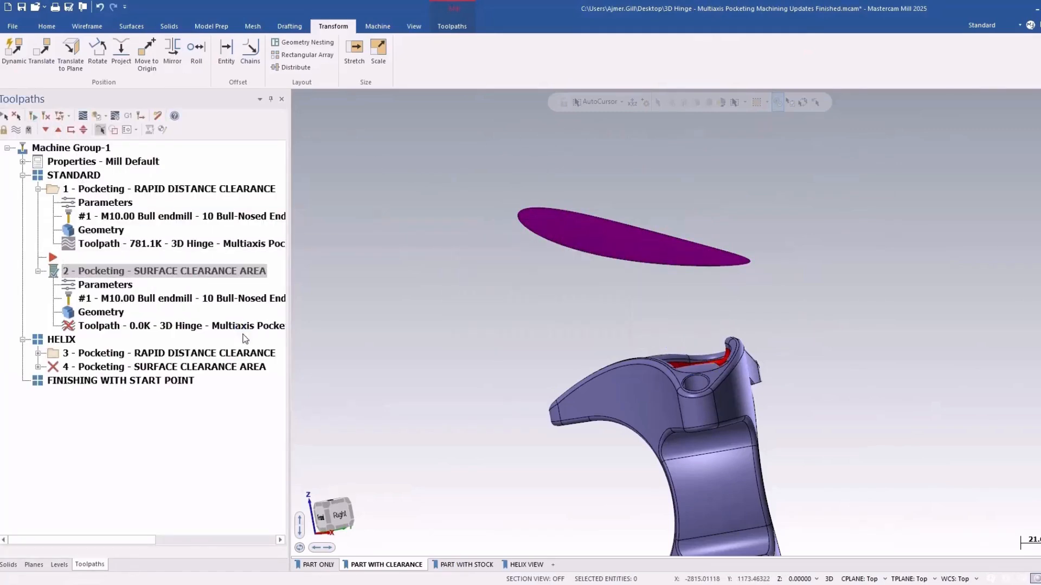
mouse_move(184, 279)
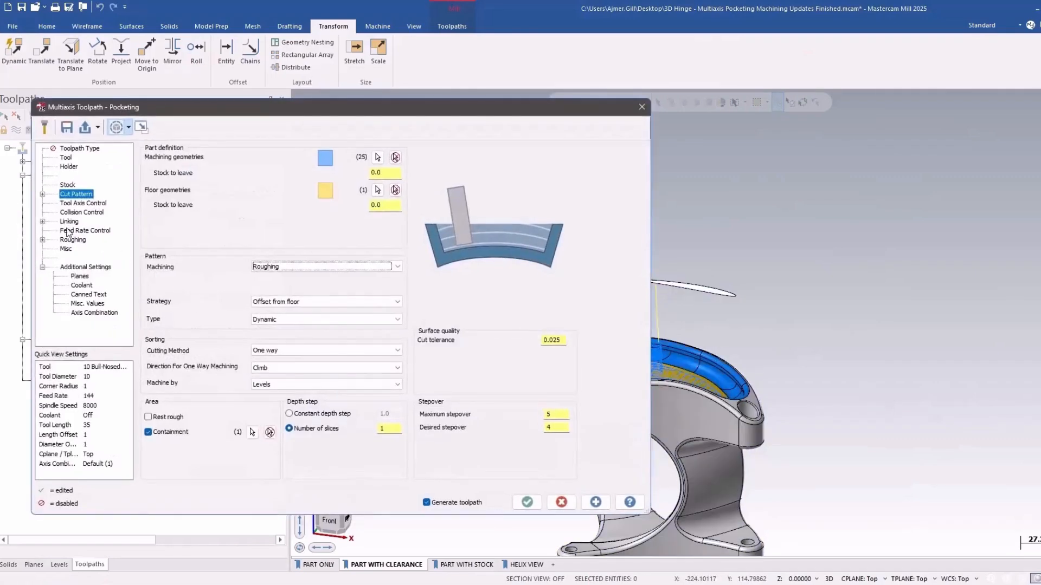
Review the Approach from clearance area linking, then show operation 3 in the HELIX VIEW level set.
click(70, 221)
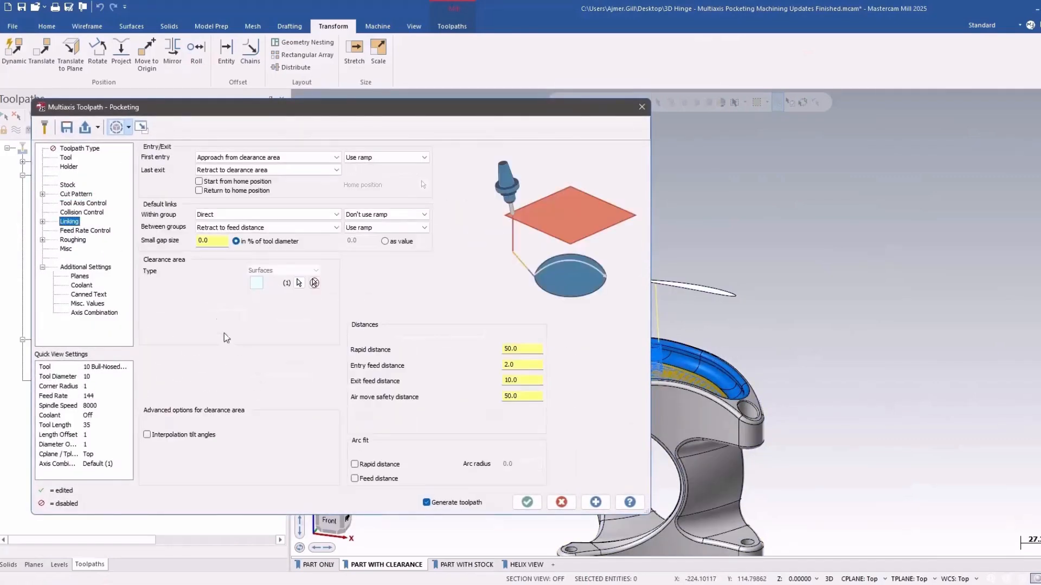
mouse_move(278, 364)
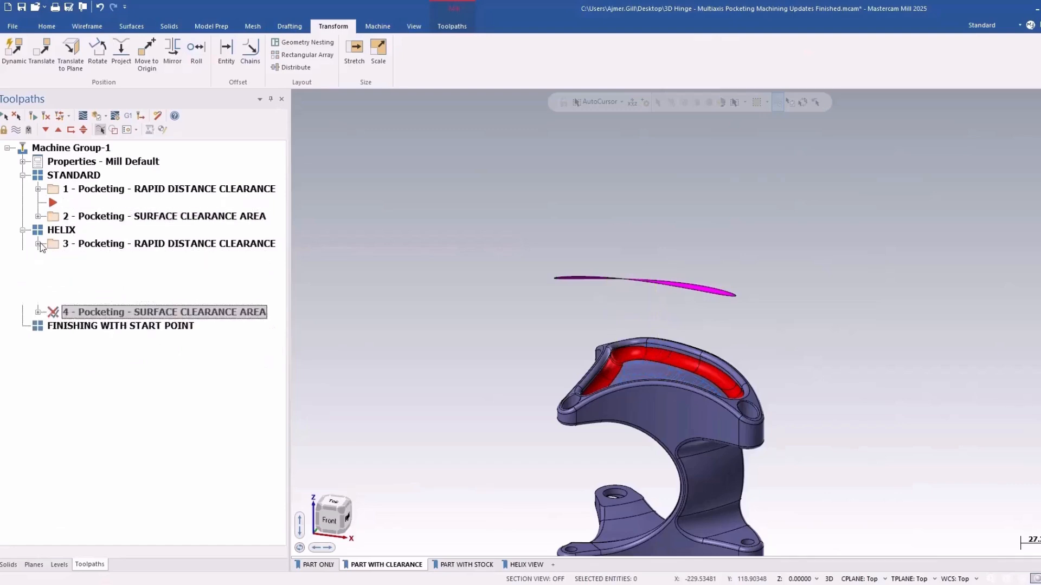
click(39, 244)
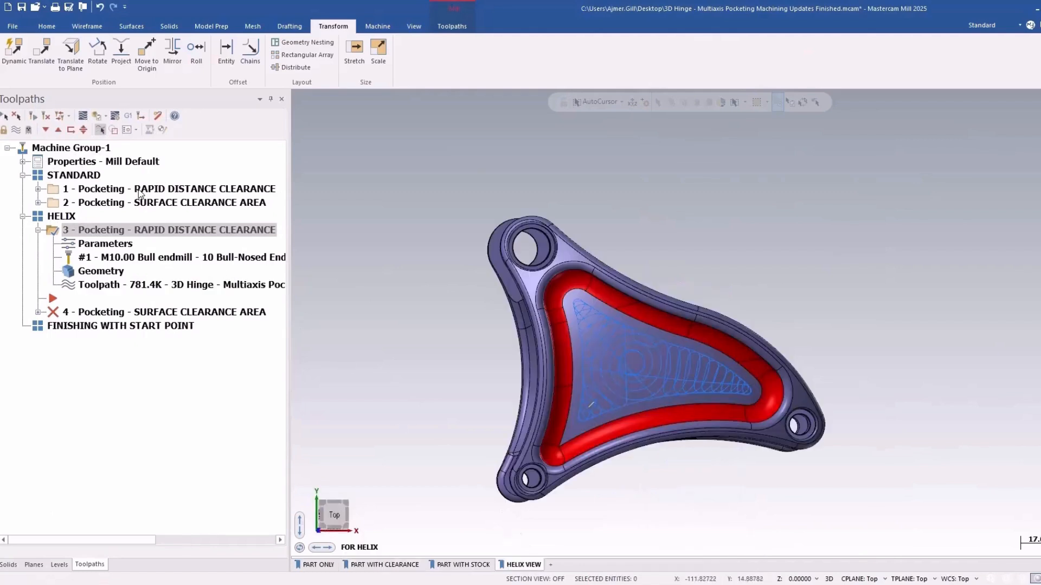
click(169, 189)
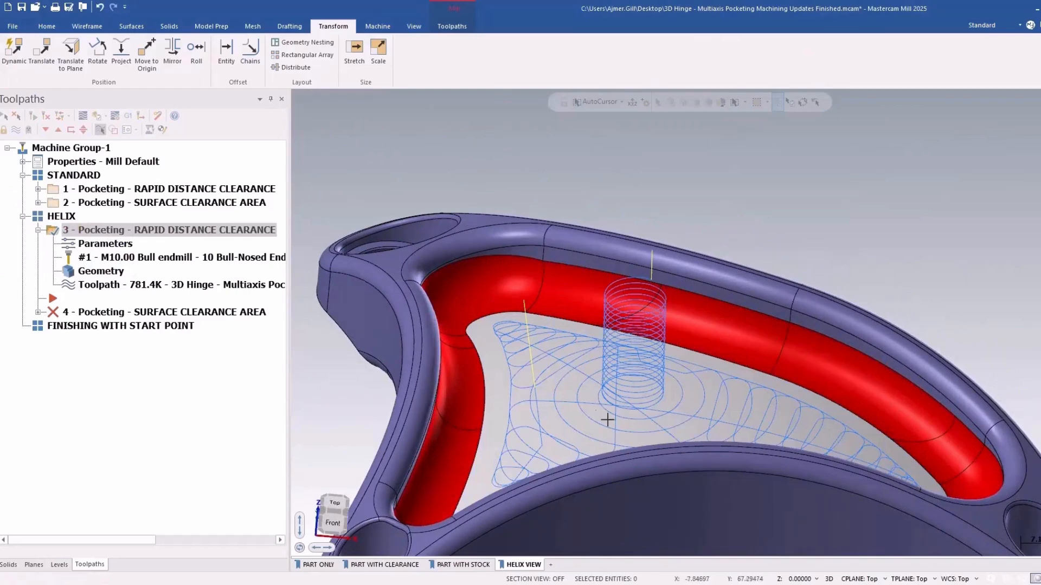
mouse_move(657, 419)
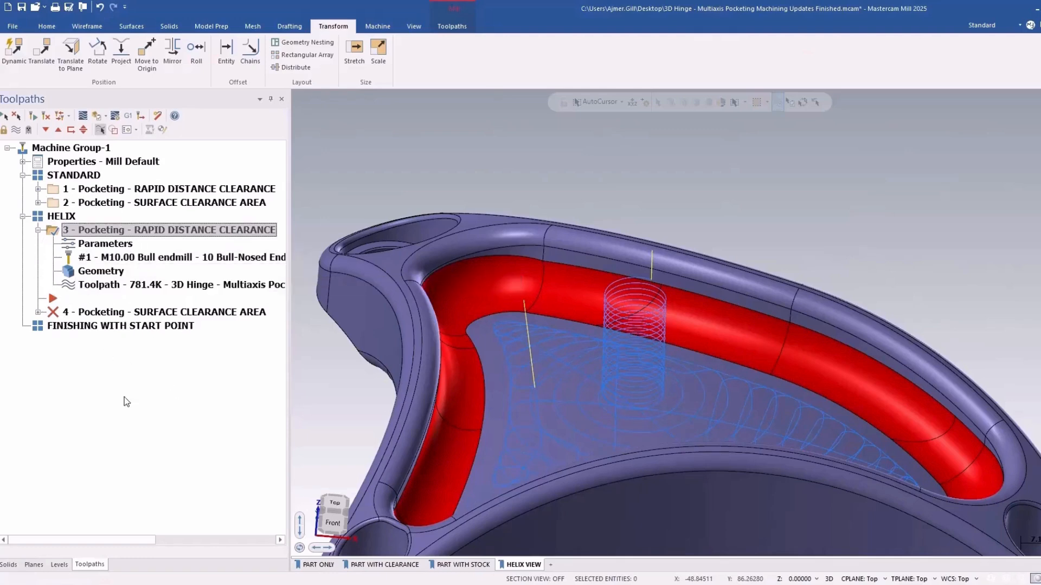
Set Wall finishing with Morph between ceiling and floor, the 6 mm ball endmill and stepover 1.
click(132, 299)
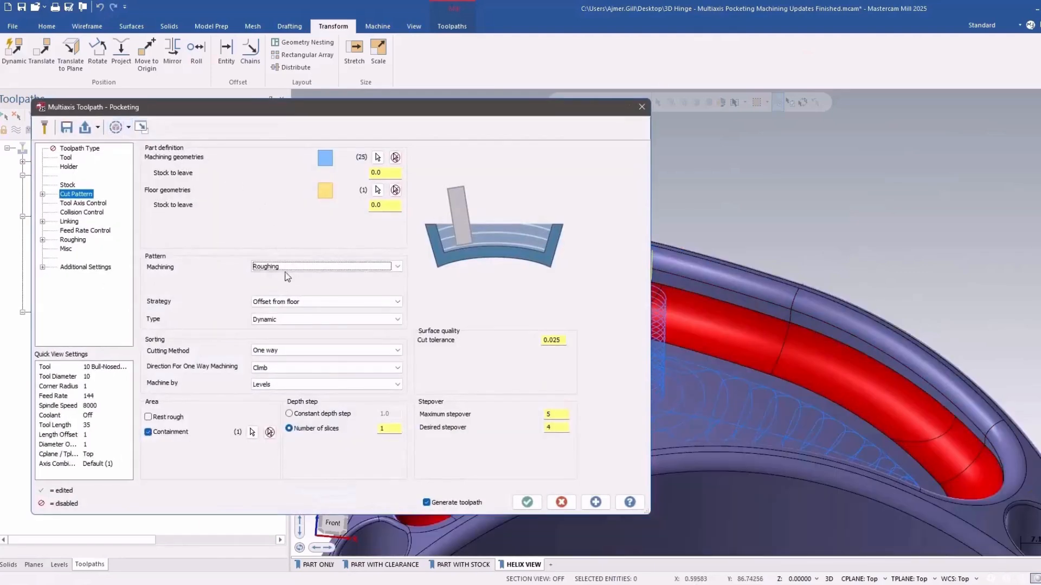
click(326, 267)
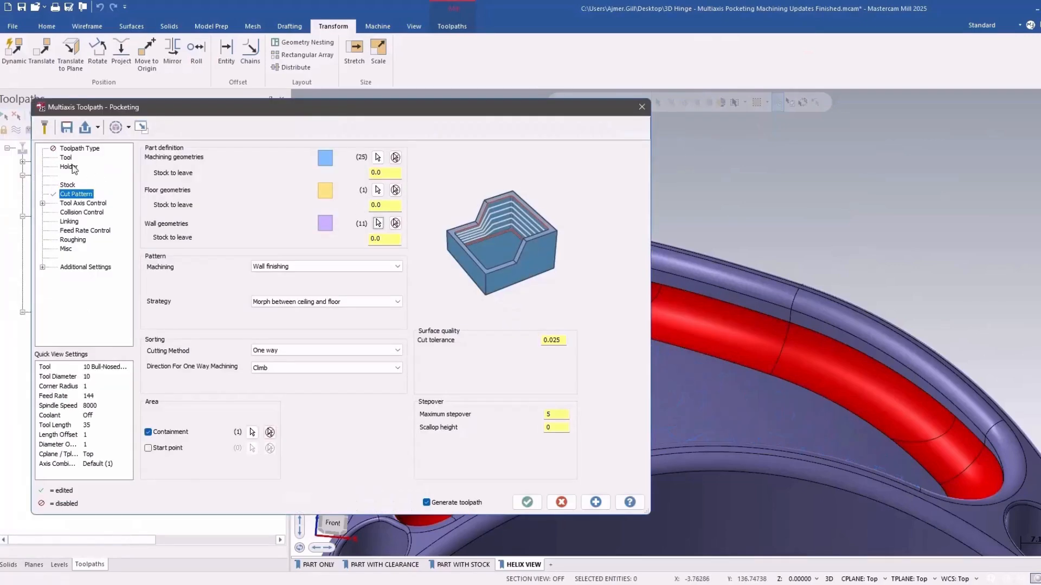
click(66, 157)
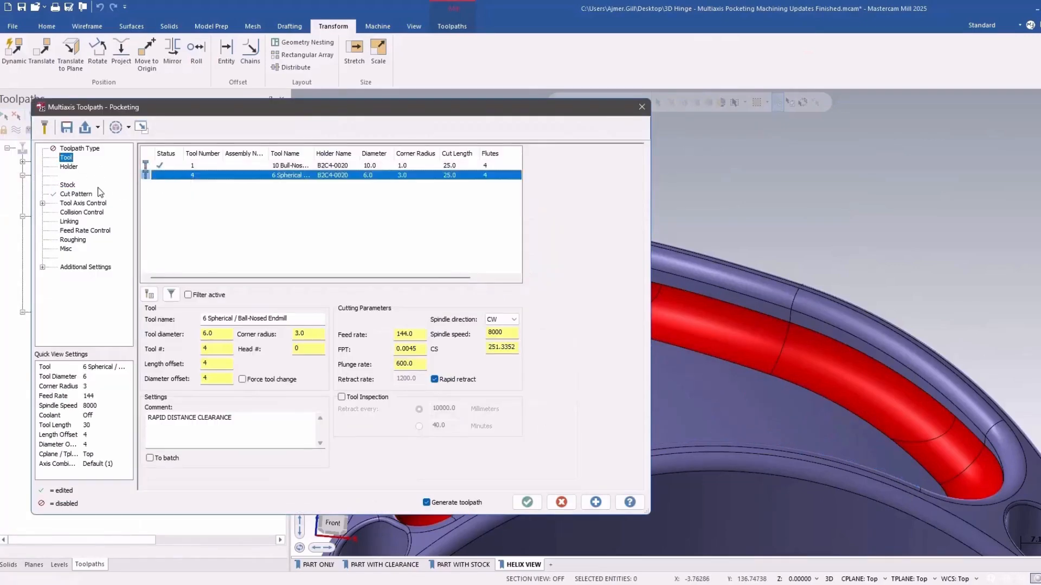
click(76, 194)
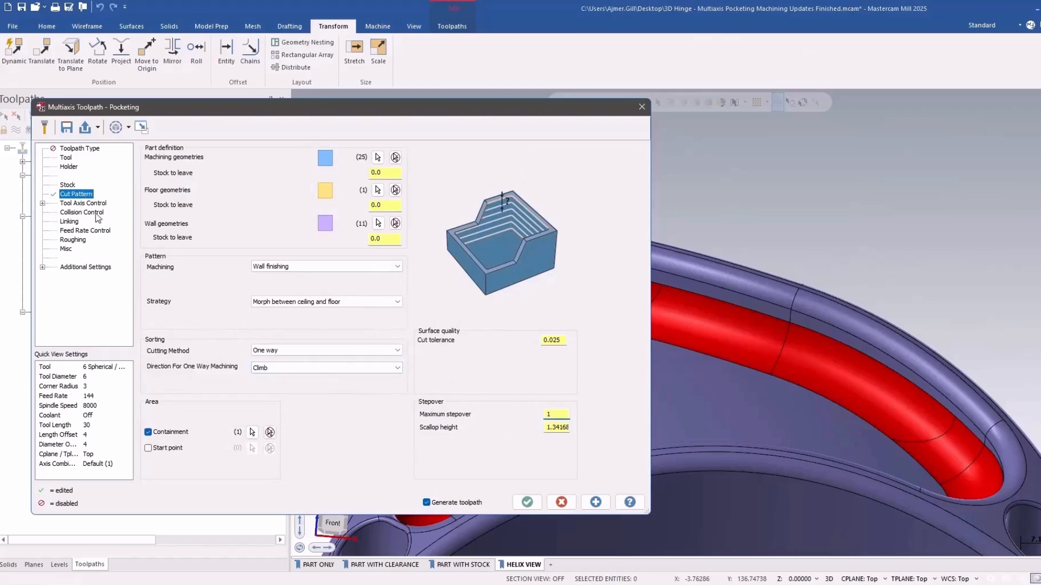
click(83, 203)
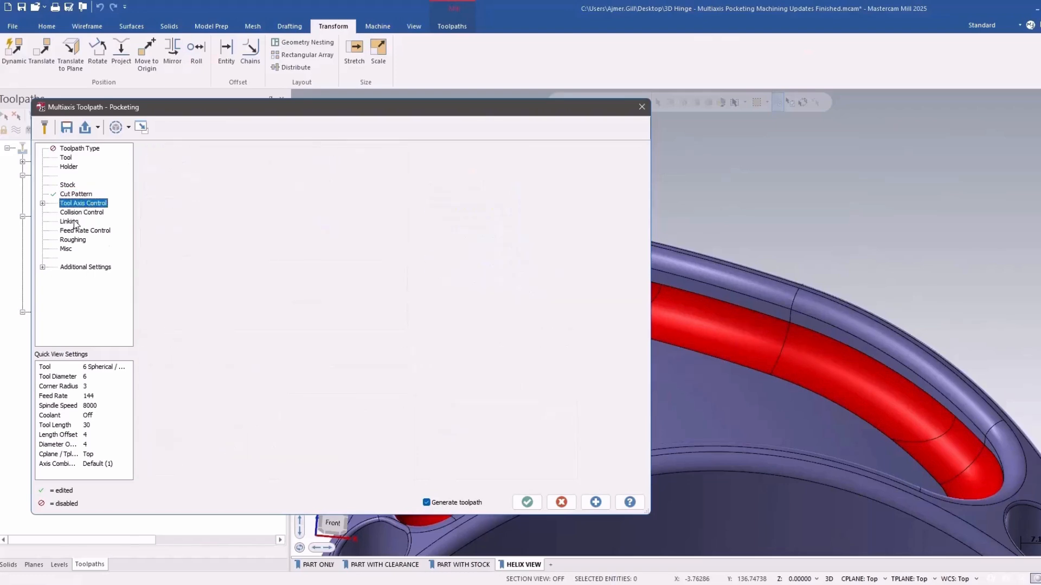
click(76, 194)
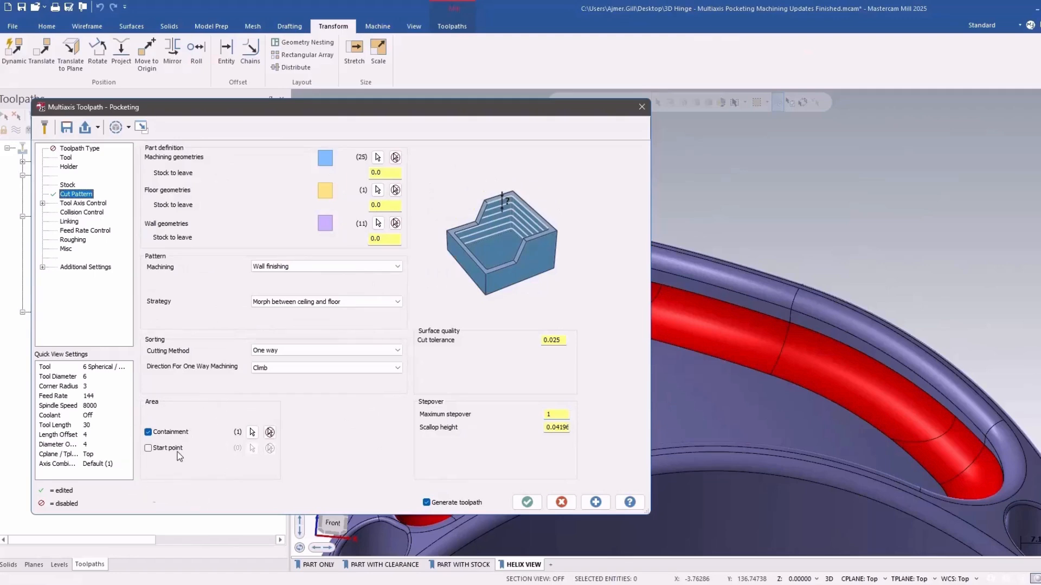
Pick a start point on the pocket wall edge and accept the wall-finishing operation.
click(149, 448)
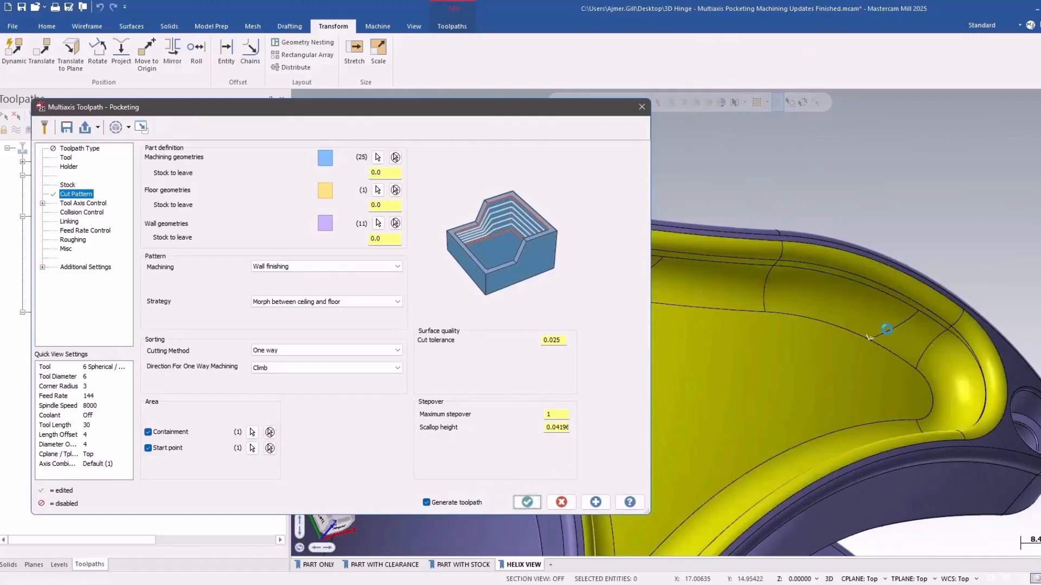
click(527, 502)
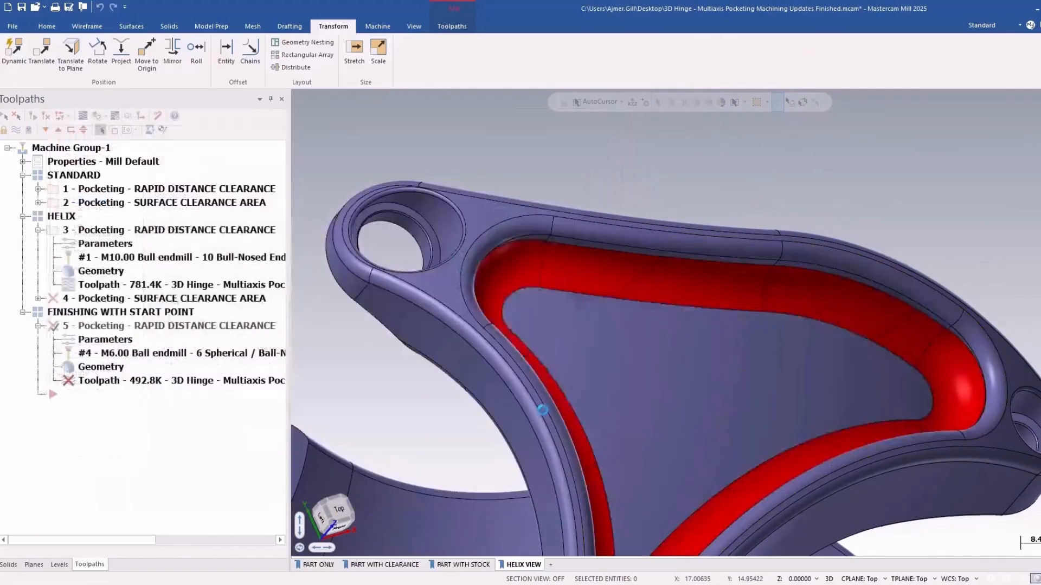
click(172, 325)
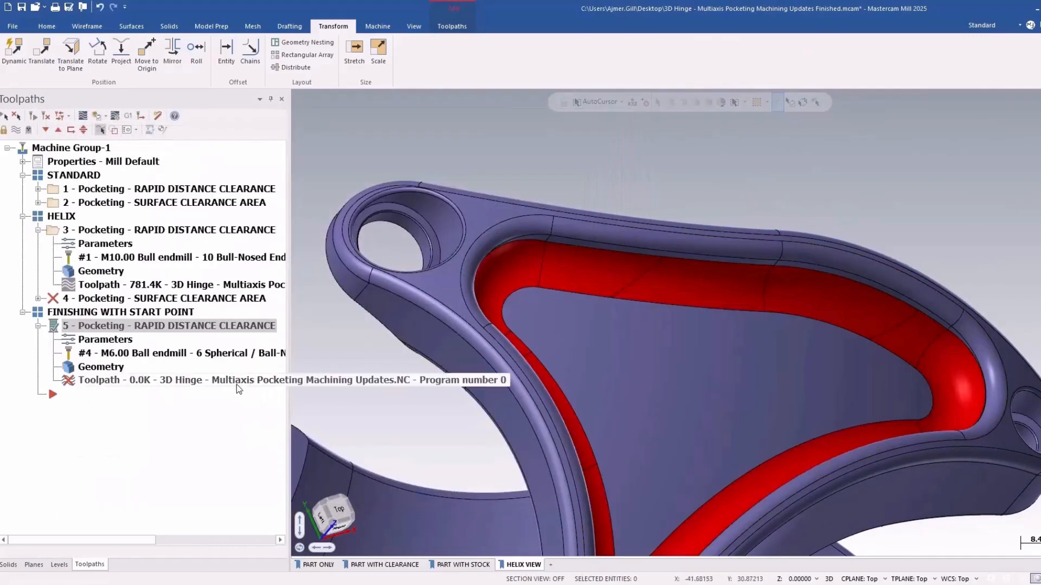